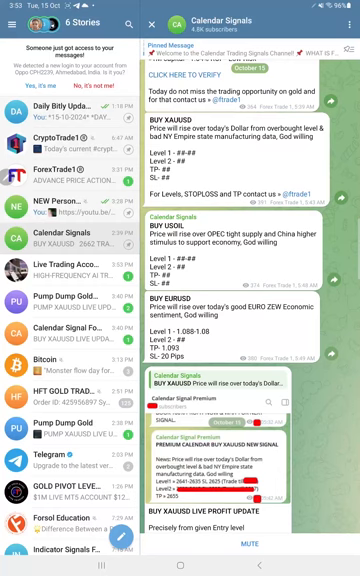
pyautogui.scroll(-3)
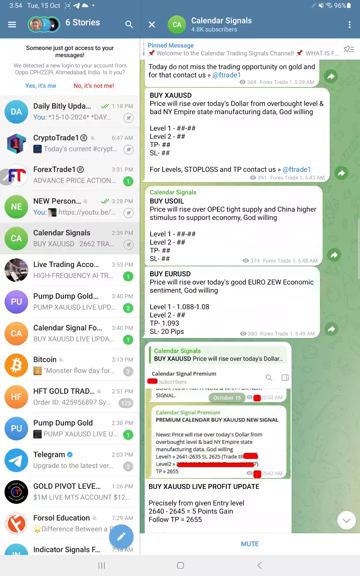
pyautogui.scroll(-3)
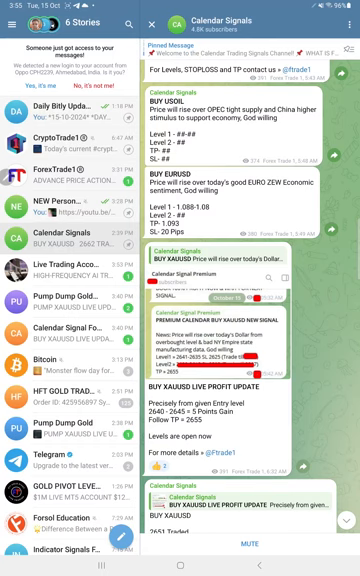
pyautogui.scroll(-3)
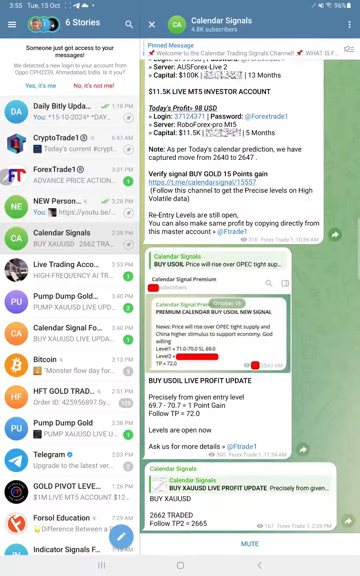
pyautogui.scroll(-3)
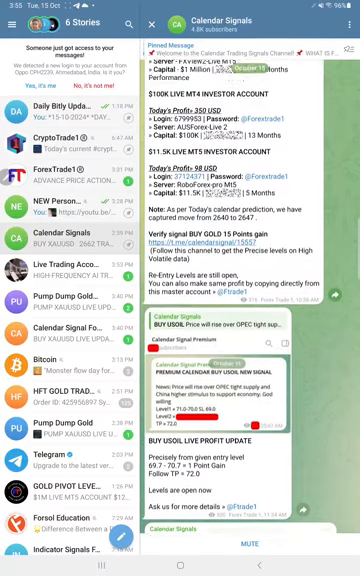
pyautogui.scroll(-3)
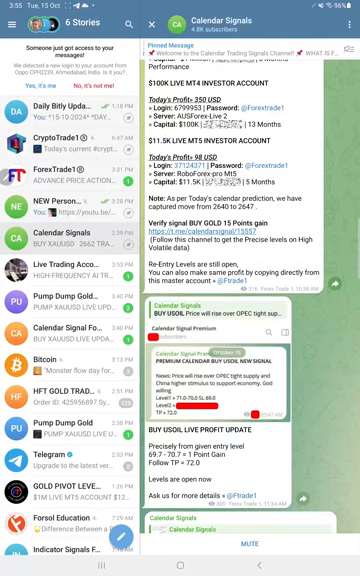
pyautogui.scroll(-3)
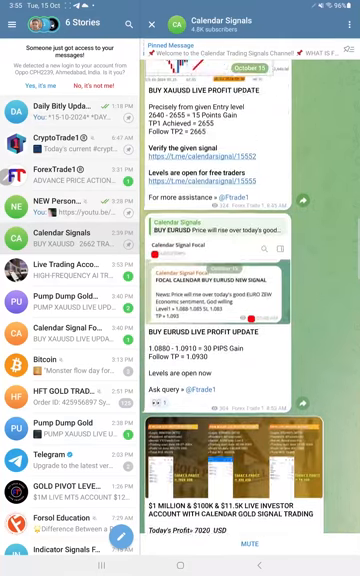
pyautogui.scroll(-3)
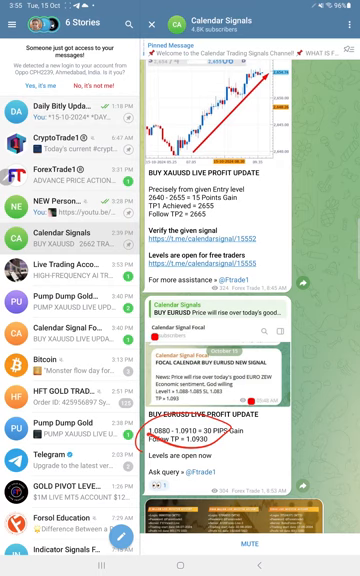
pyautogui.scroll(-3)
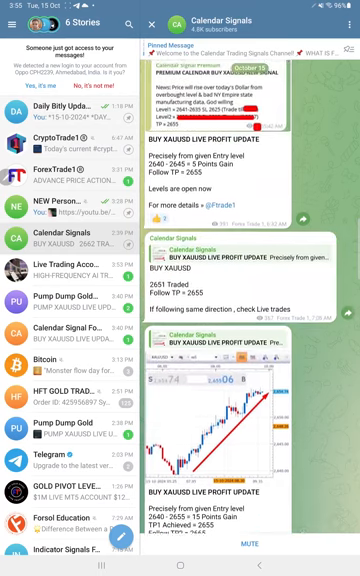
pyautogui.scroll(-3)
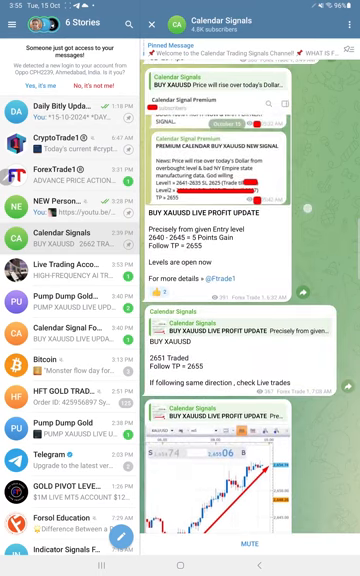
pyautogui.scroll(-3)
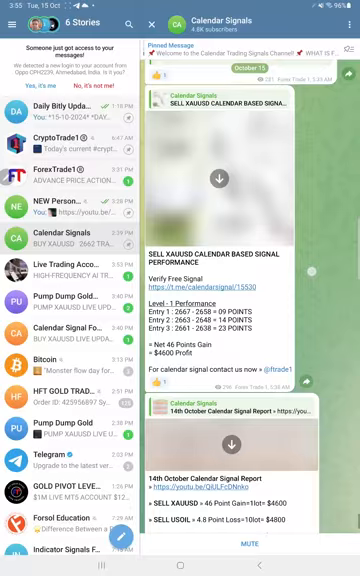
pyautogui.scroll(-3)
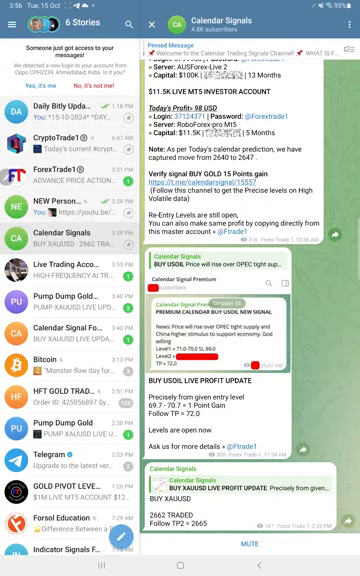
pyautogui.scroll(-3)
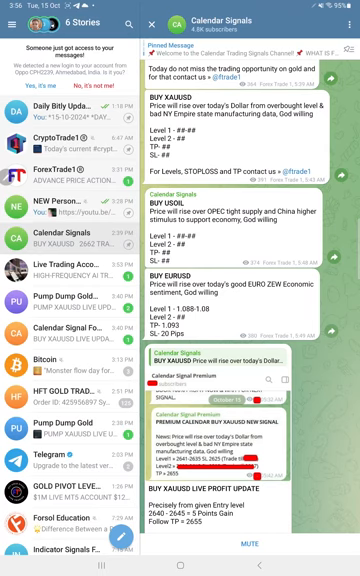
pyautogui.scroll(-3)
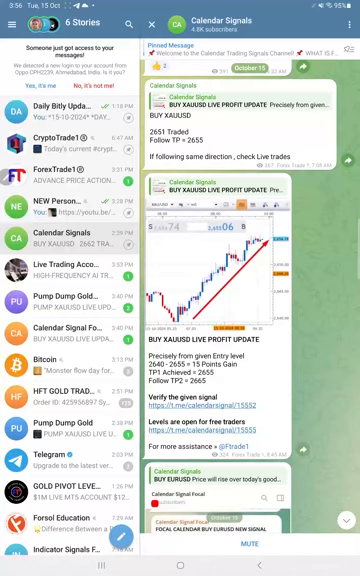
pyautogui.scroll(-3)
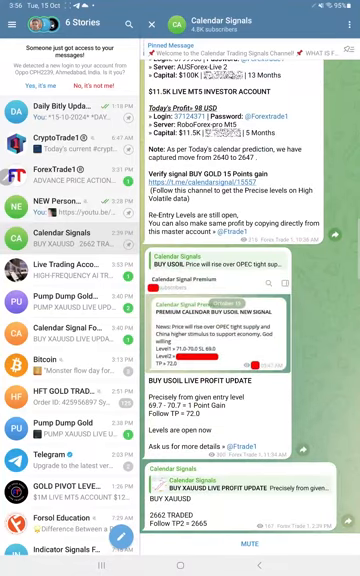
pyautogui.scroll(-3)
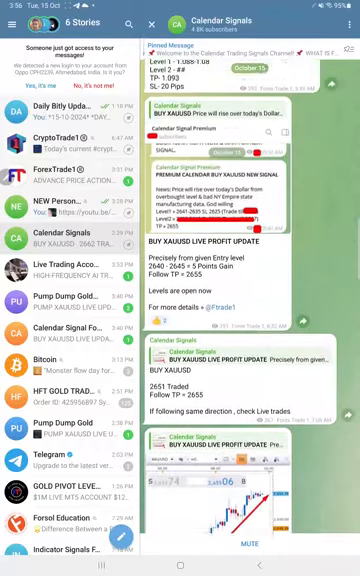
pyautogui.scroll(-3)
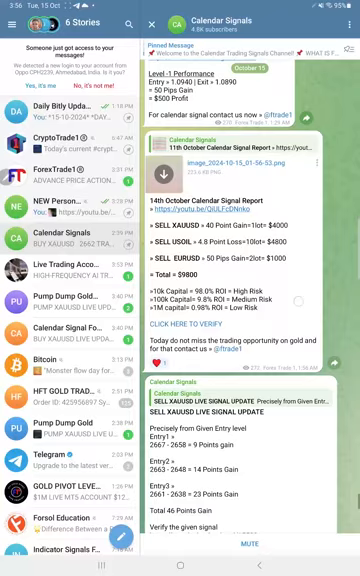
pyautogui.scroll(-3)
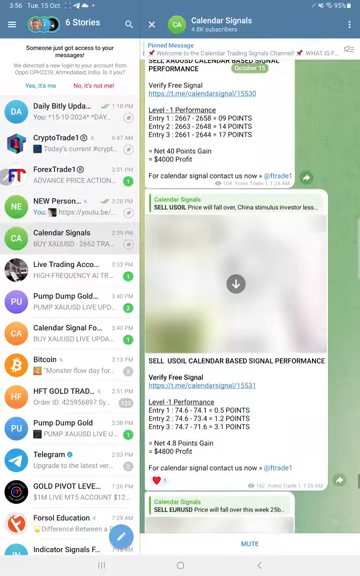